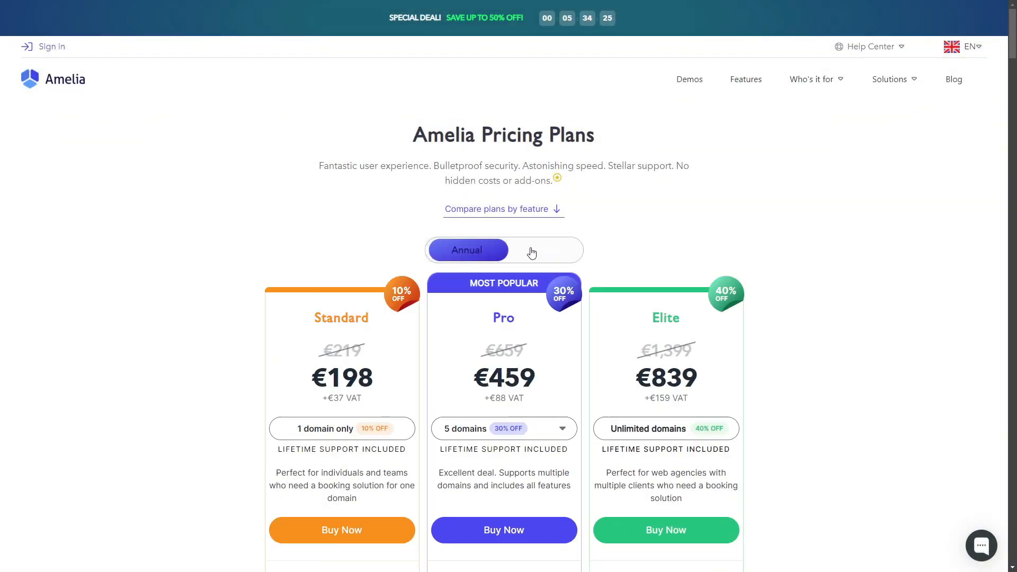
Step: Advance the event calendar to October 2024 and list the 3 October event with 7 people waiting
{"action": "left_click", "coordinate": [542, 250]}
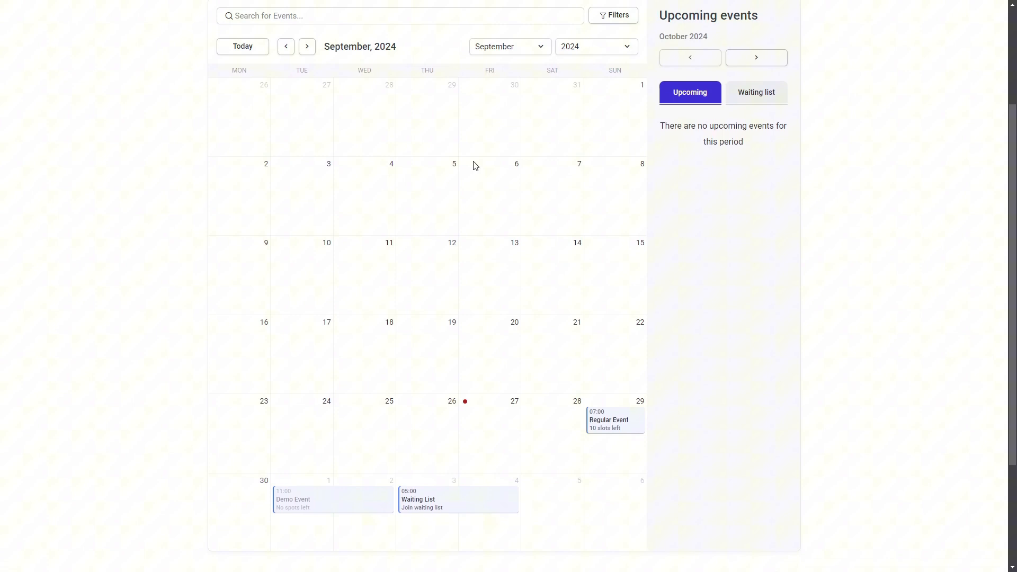
{"action": "left_click", "coordinate": [306, 46]}
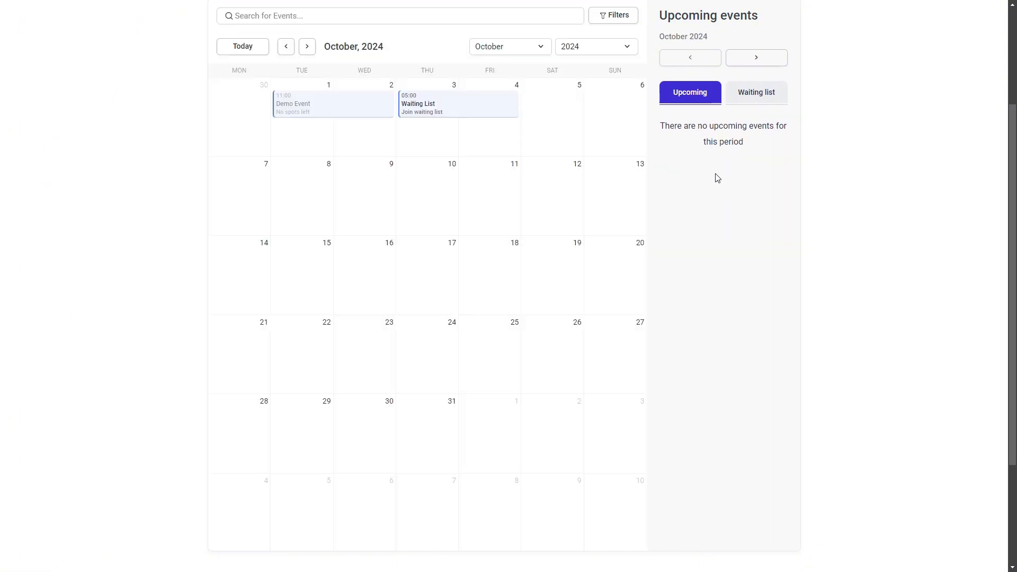
{"action": "left_click", "coordinate": [755, 92]}
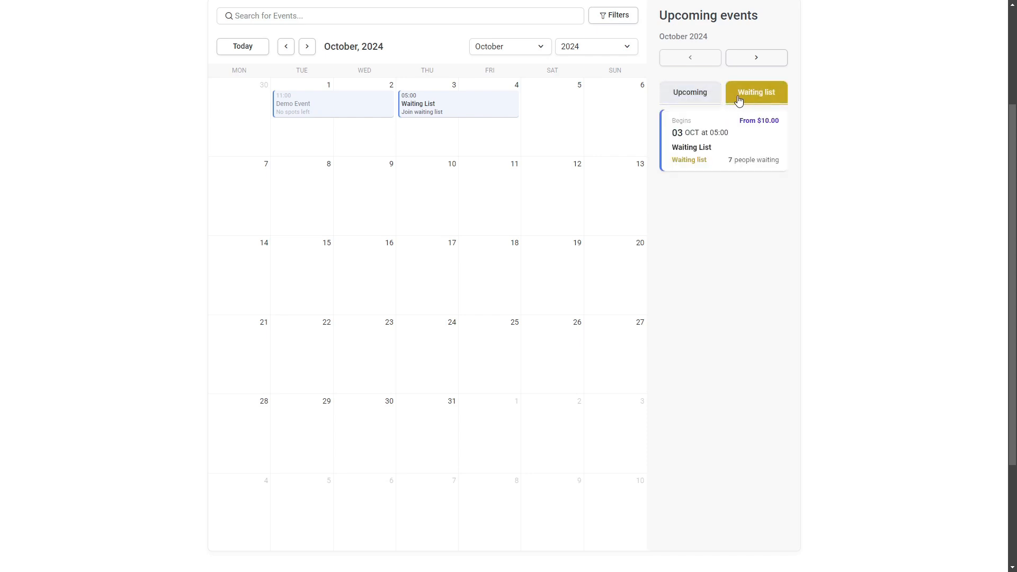
{"action": "mouse_move", "coordinate": [641, 58]}
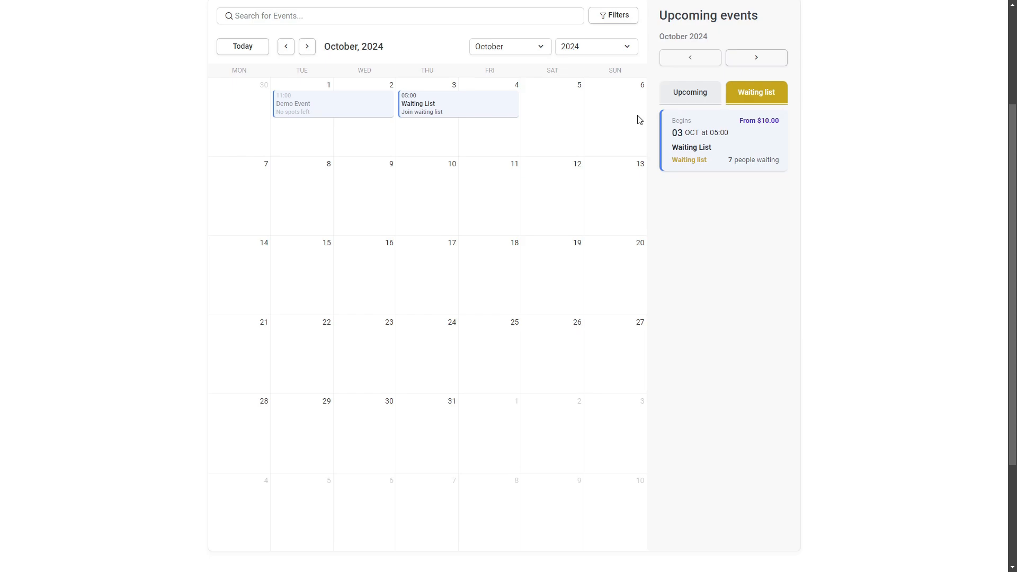
{"action": "left_click", "coordinate": [292, 104]}
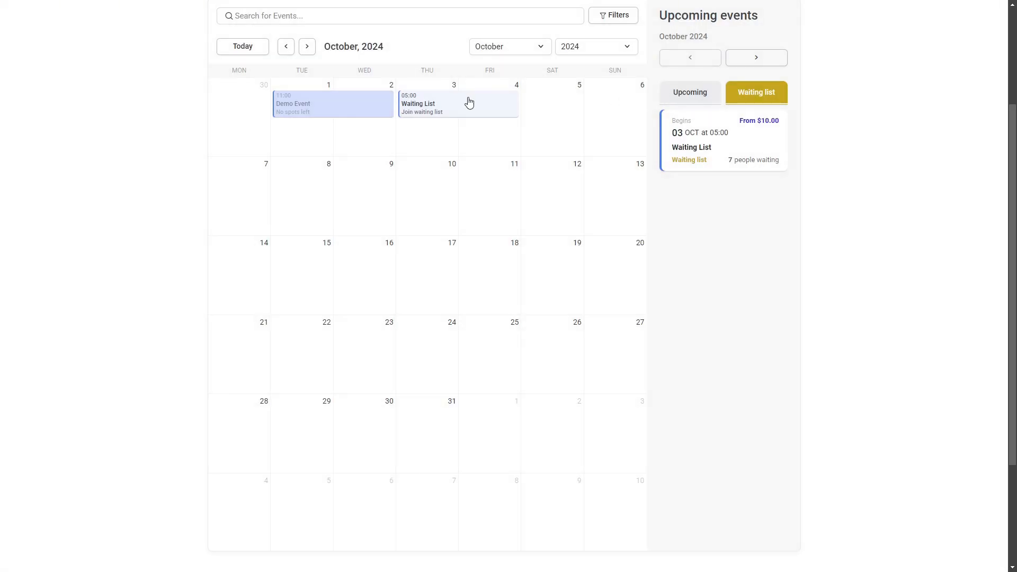
{"action": "mouse_move", "coordinate": [511, 58]}
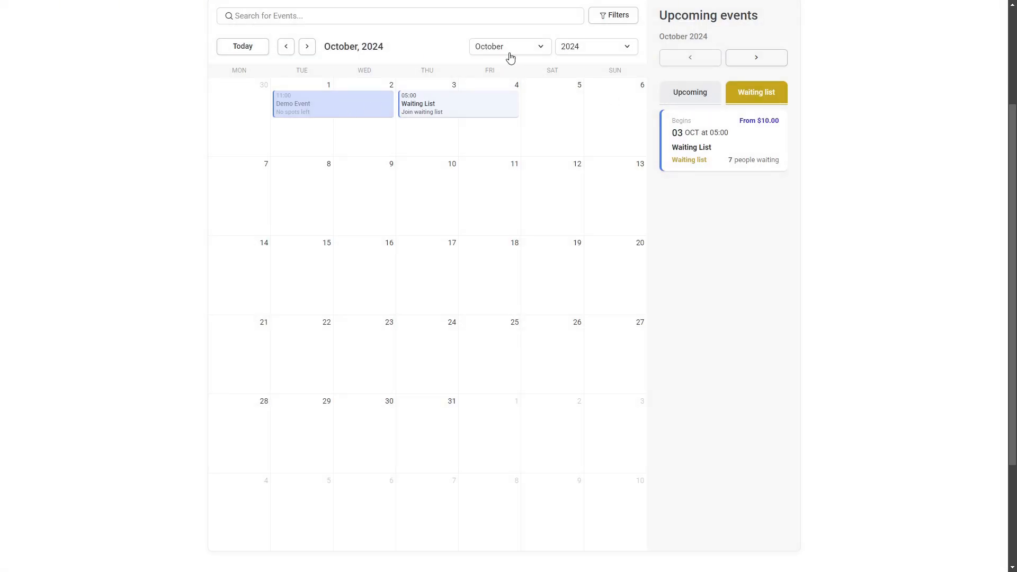
Step: Reveal the calendar filters and browse the Event Location, Status and Type dropdowns without applying any
{"action": "left_click", "coordinate": [611, 15]}
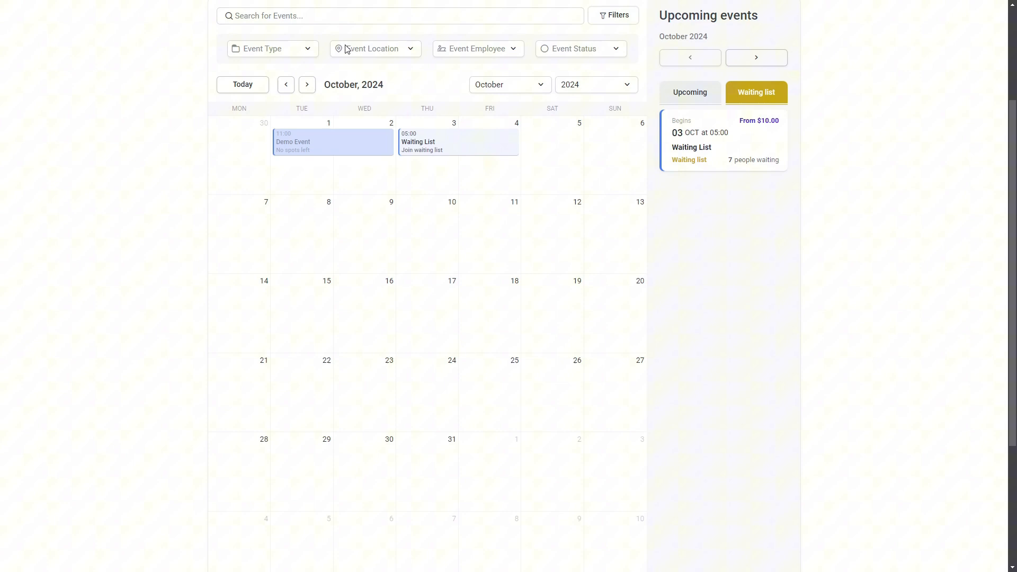
{"action": "left_click", "coordinate": [375, 48]}
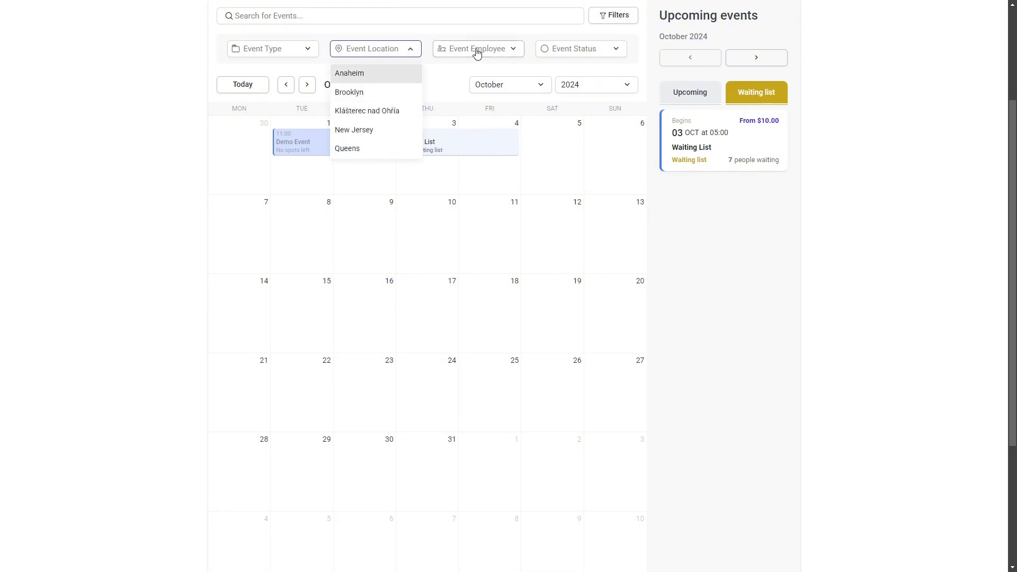
{"action": "left_click", "coordinate": [580, 48]}
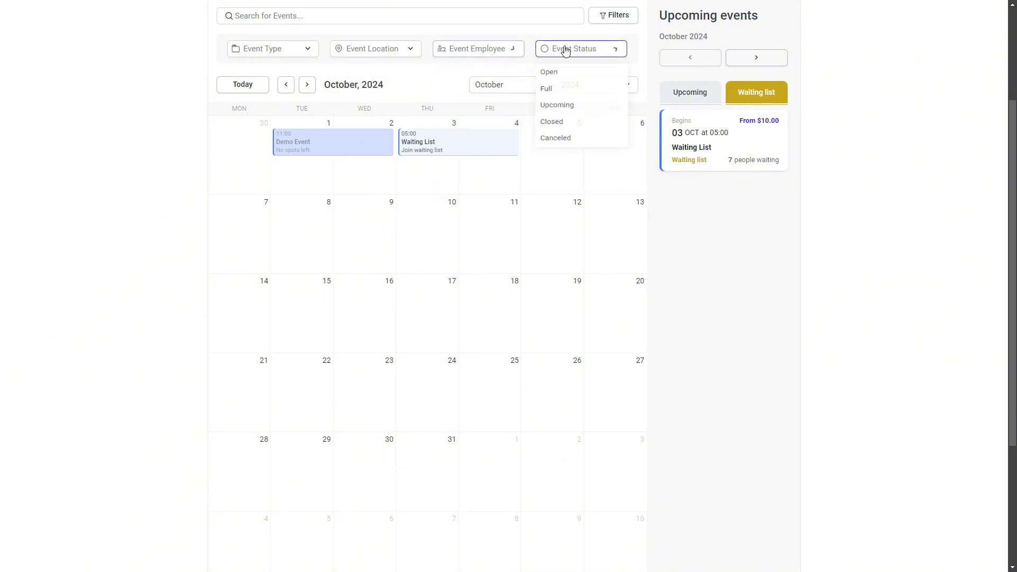
{"action": "left_click", "coordinate": [271, 47]}
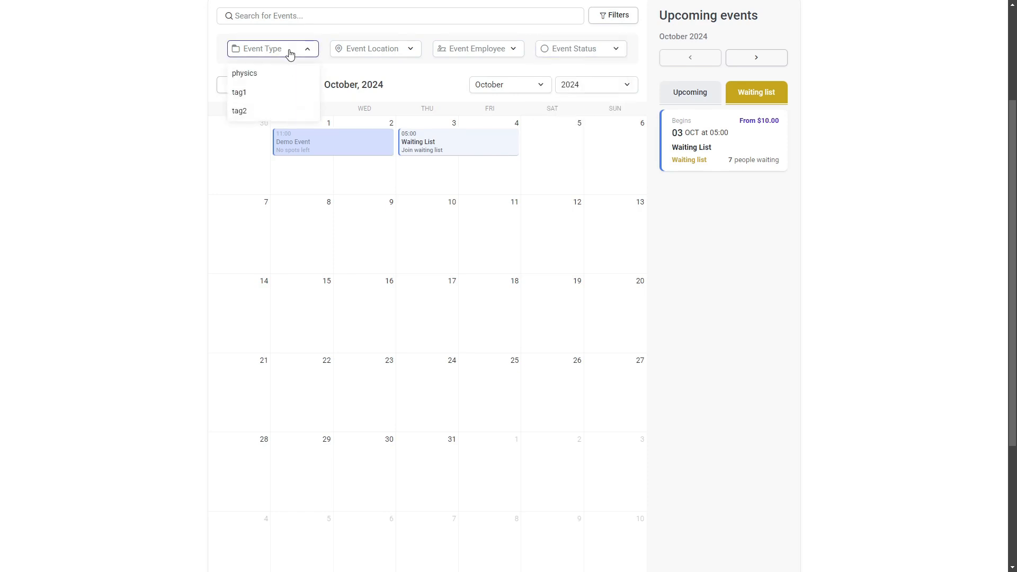
{"action": "left_click", "coordinate": [271, 48]}
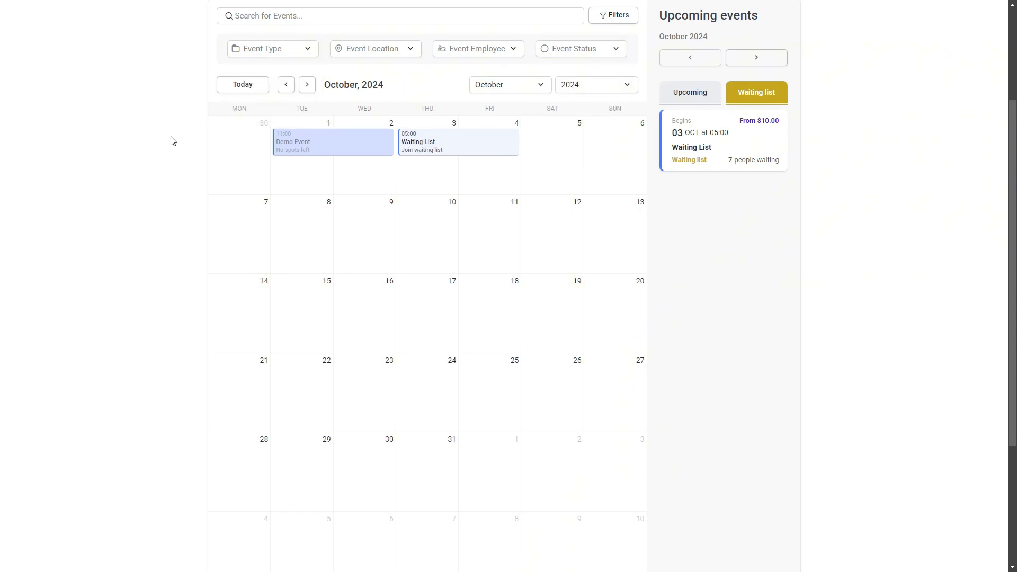
{"action": "mouse_move", "coordinate": [348, 143]}
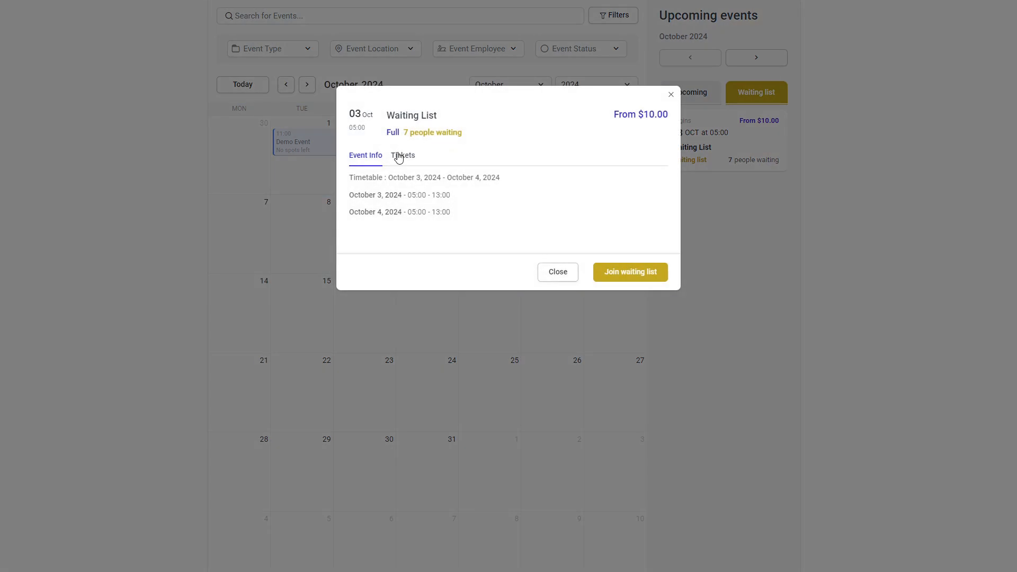
Step: Join the Waiting List event's waiting list from Tickets, entering first name Joh and last name Doe
{"action": "left_click", "coordinate": [403, 155]}
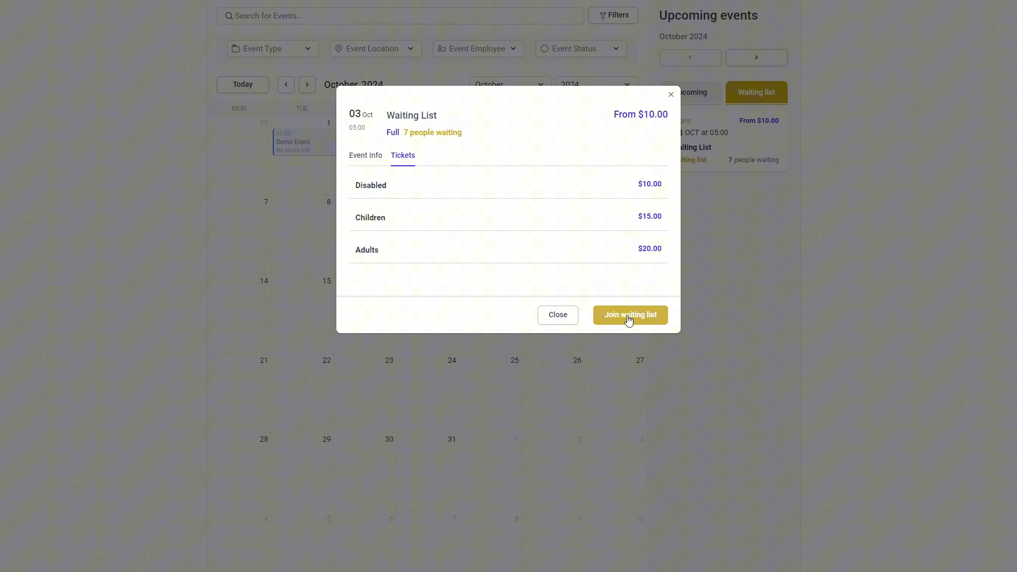
{"action": "left_click", "coordinate": [628, 315]}
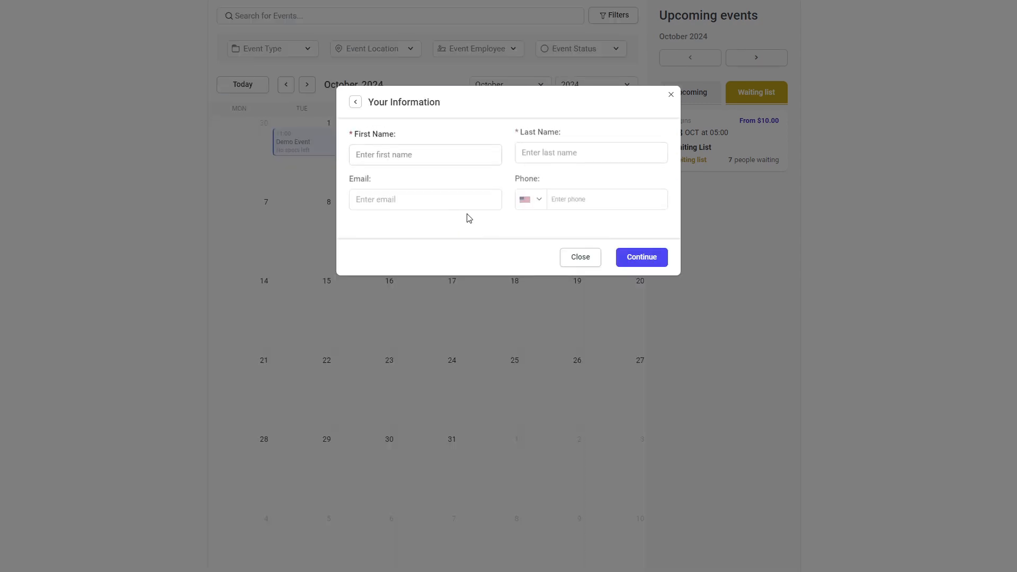
{"action": "type", "text": "Joh"}
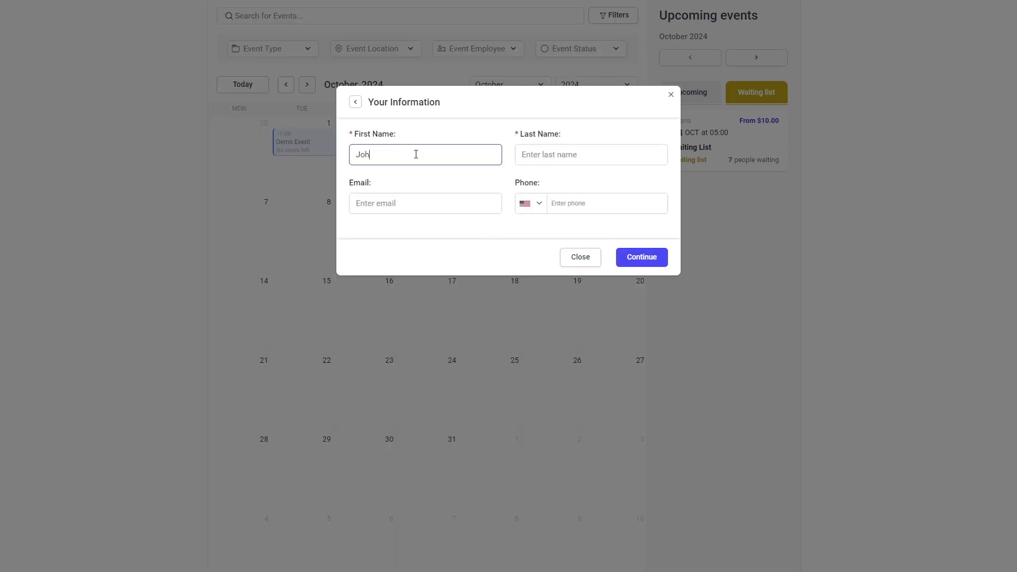
{"action": "type", "text": "Doe"}
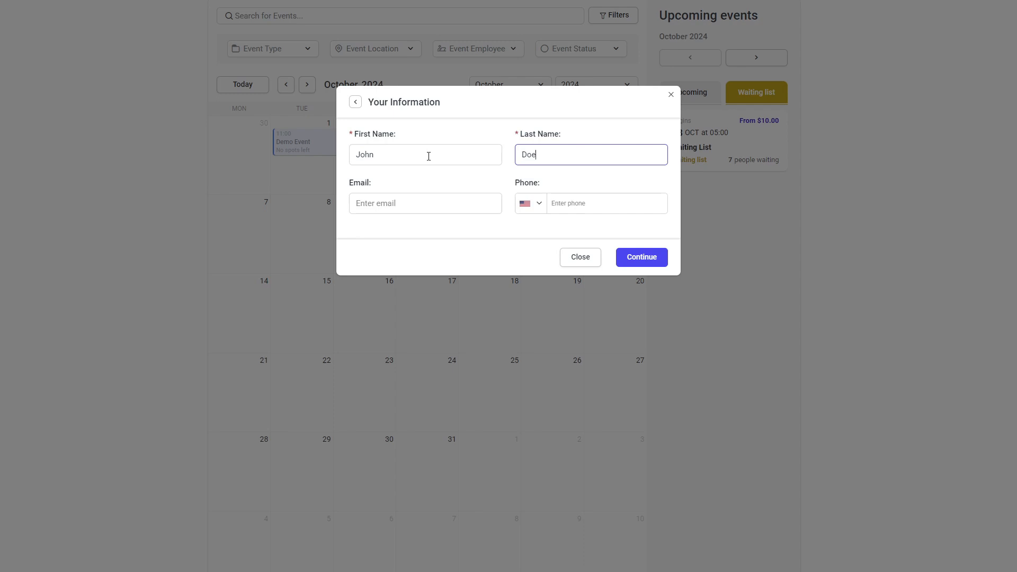
{"action": "left_click", "coordinate": [640, 256]}
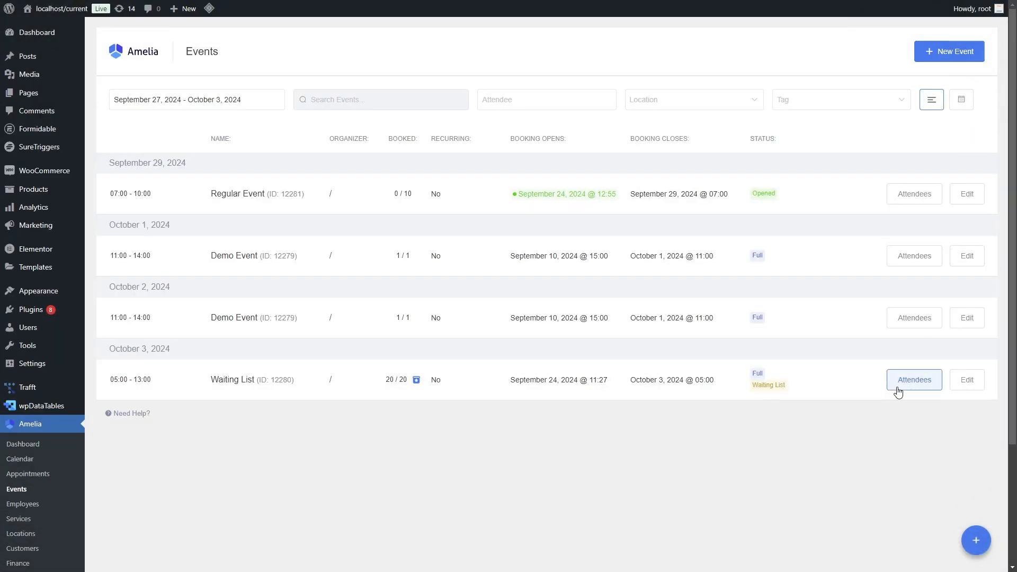
Step: Add a new attendee with Waiting list status to the Waiting List event, save, and review its waiting list
{"action": "left_click", "coordinate": [912, 379]}
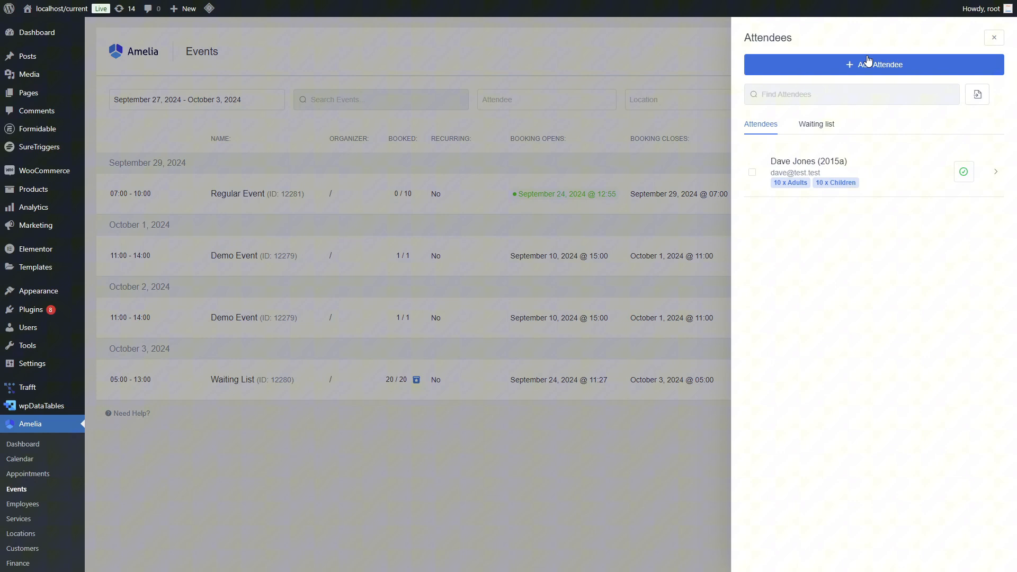
{"action": "left_click", "coordinate": [873, 64]}
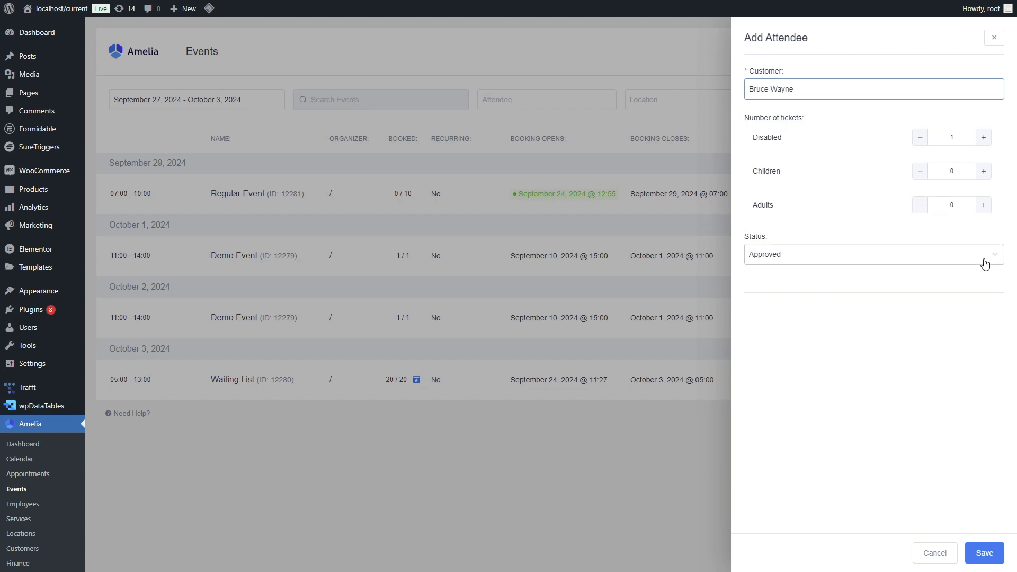
{"action": "left_click", "coordinate": [872, 254]}
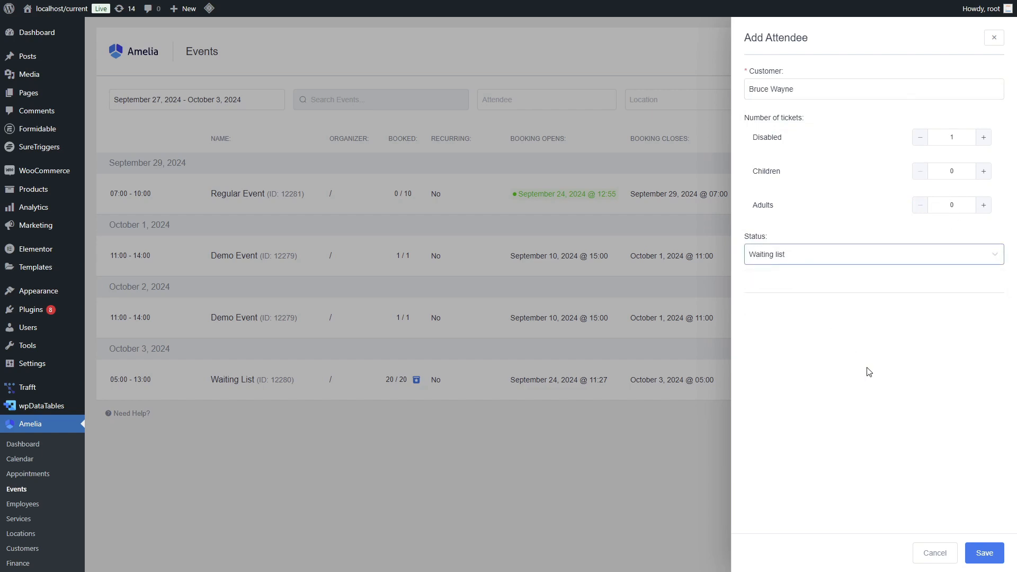
{"action": "left_click", "coordinate": [984, 553]}
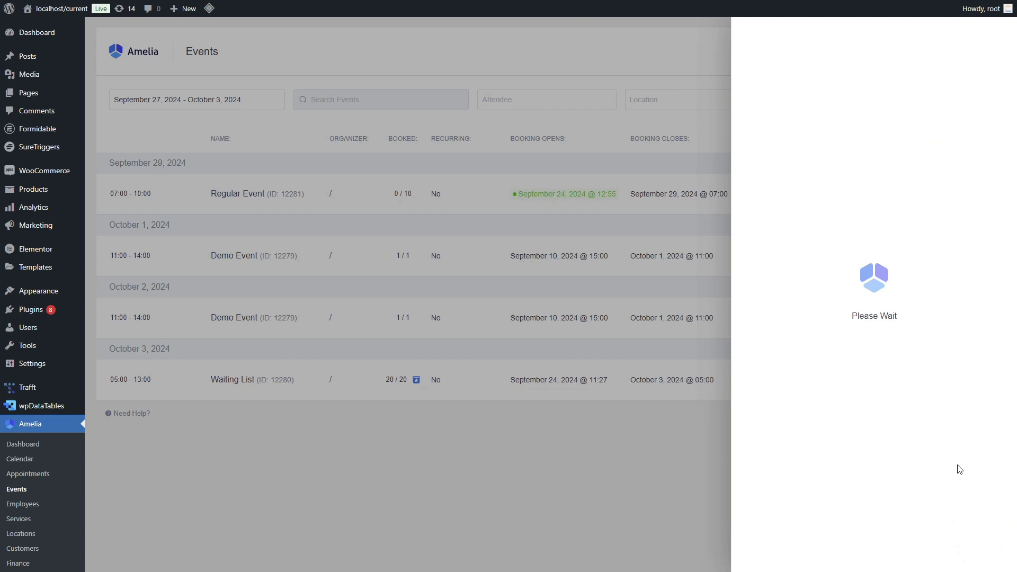
{"action": "mouse_move", "coordinate": [907, 382]}
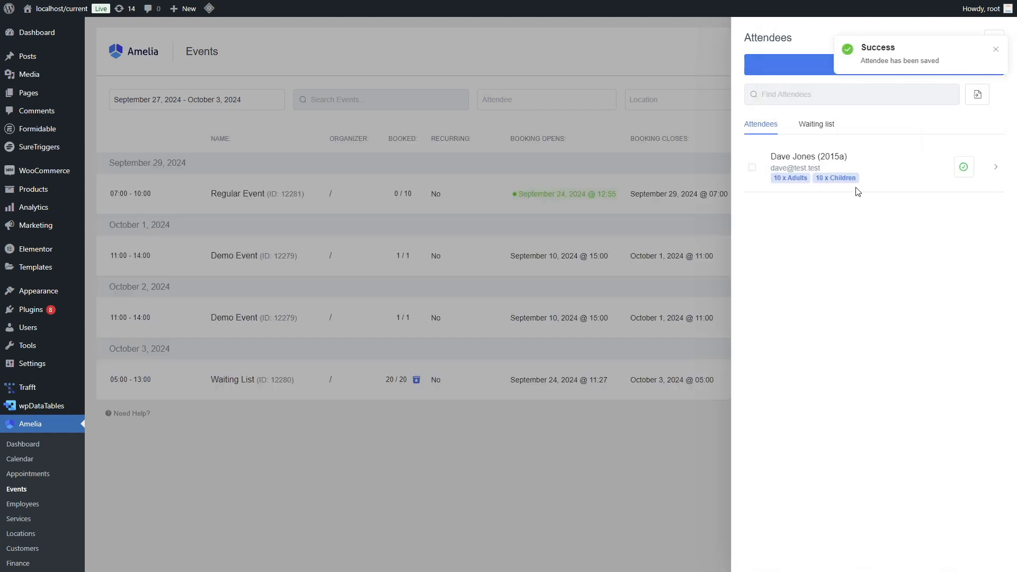
{"action": "left_click", "coordinate": [815, 124]}
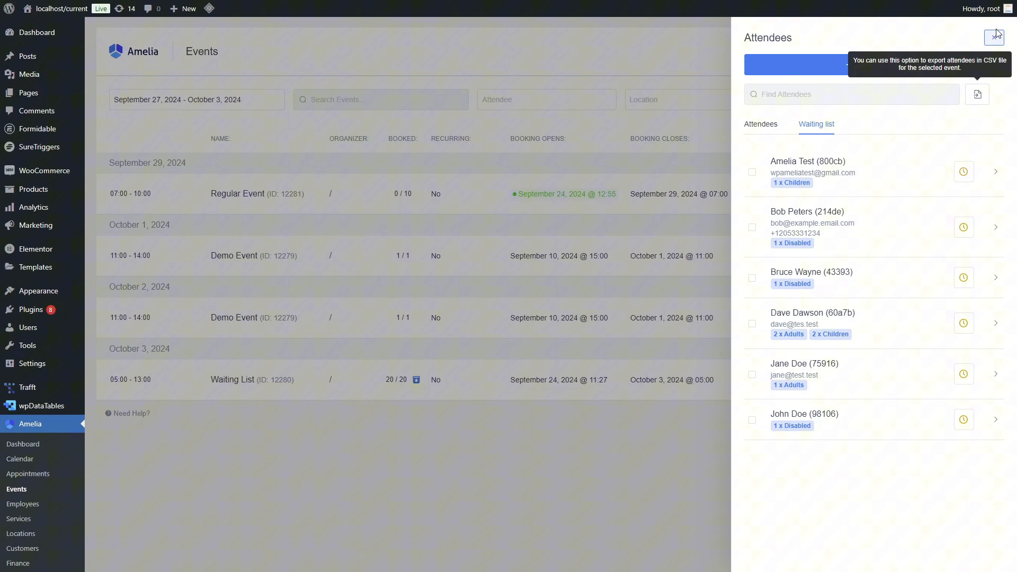
{"action": "left_click", "coordinate": [995, 35]}
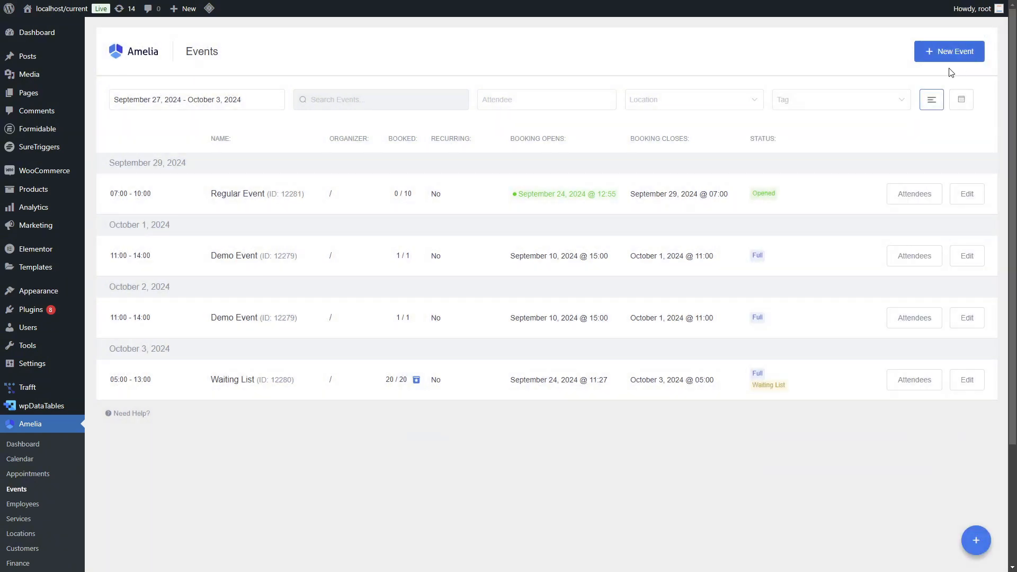
{"action": "mouse_move", "coordinate": [547, 452]}
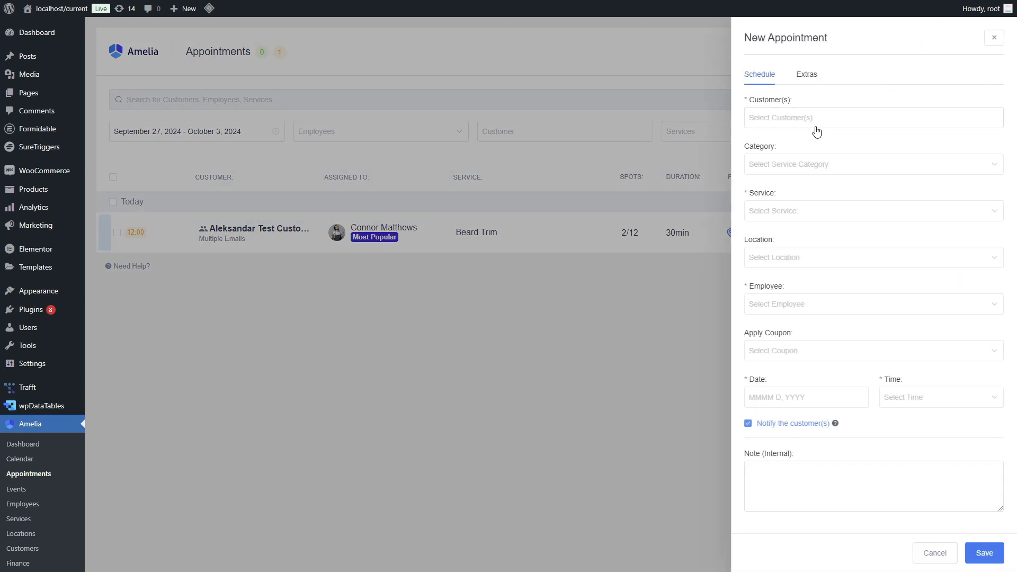
{"action": "left_click", "coordinate": [871, 118]}
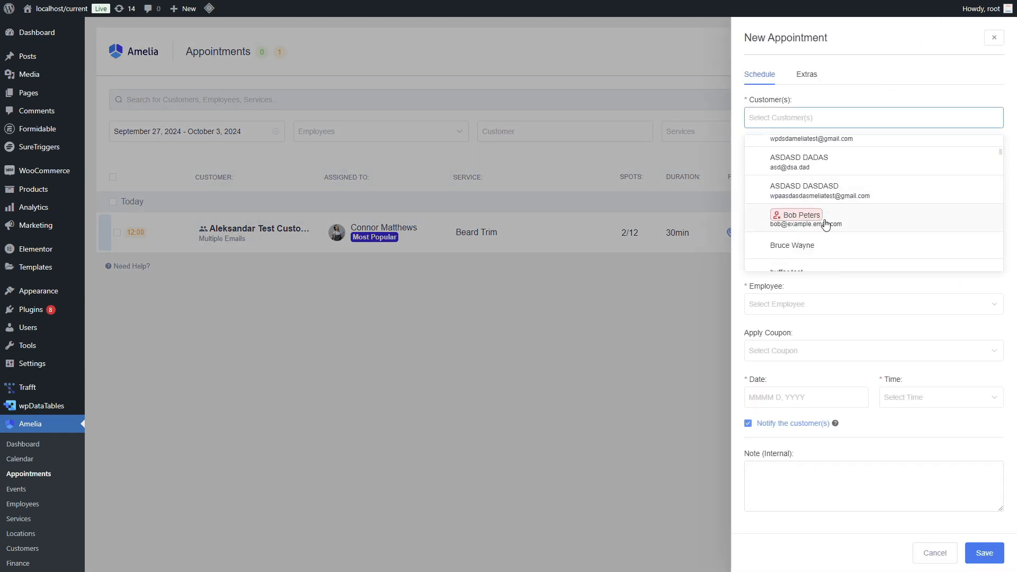
{"action": "left_click", "coordinate": [802, 215]}
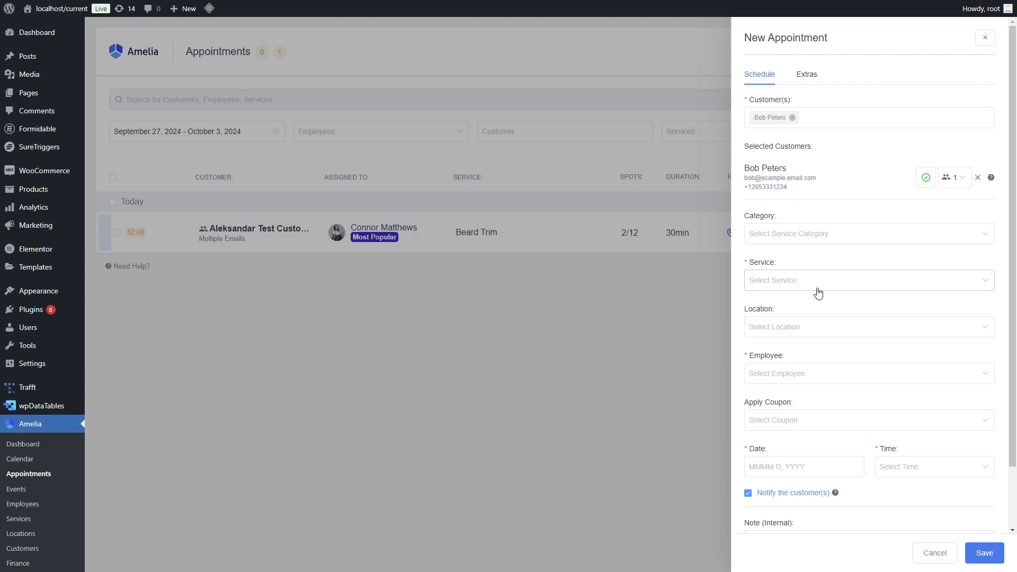
{"action": "left_click", "coordinate": [867, 280]}
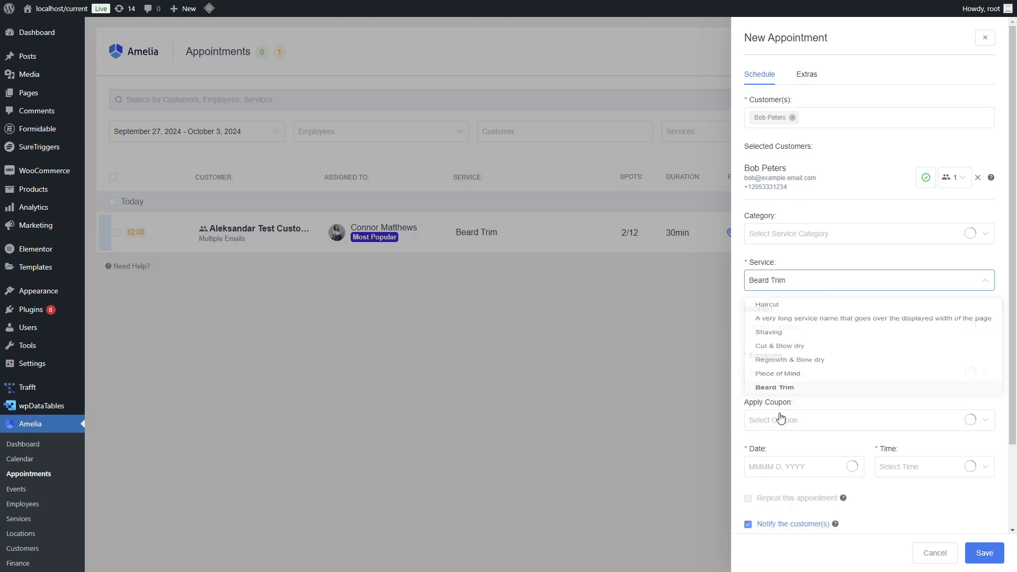
{"action": "left_click", "coordinate": [773, 388]}
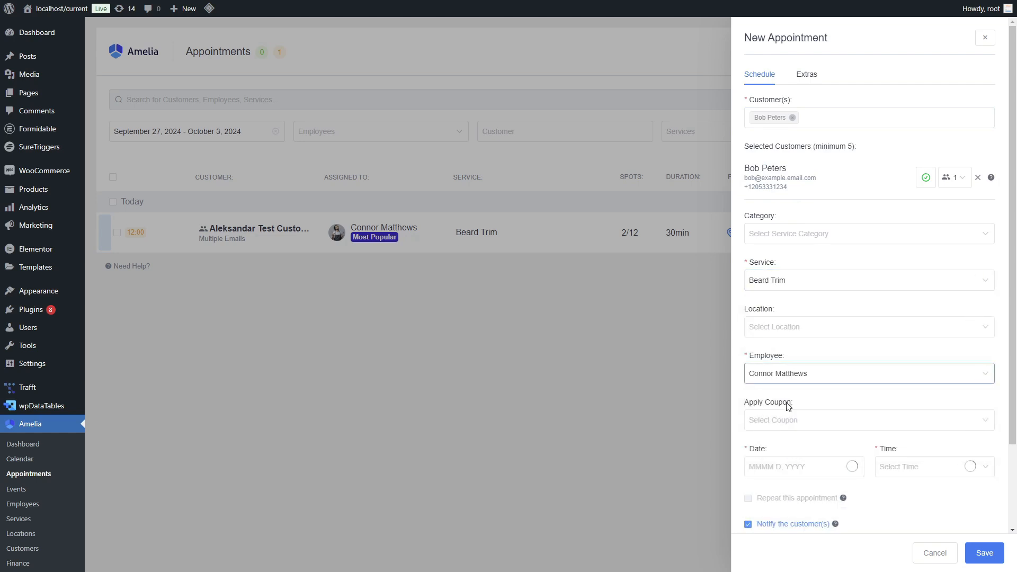
{"action": "left_click", "coordinate": [801, 466]}
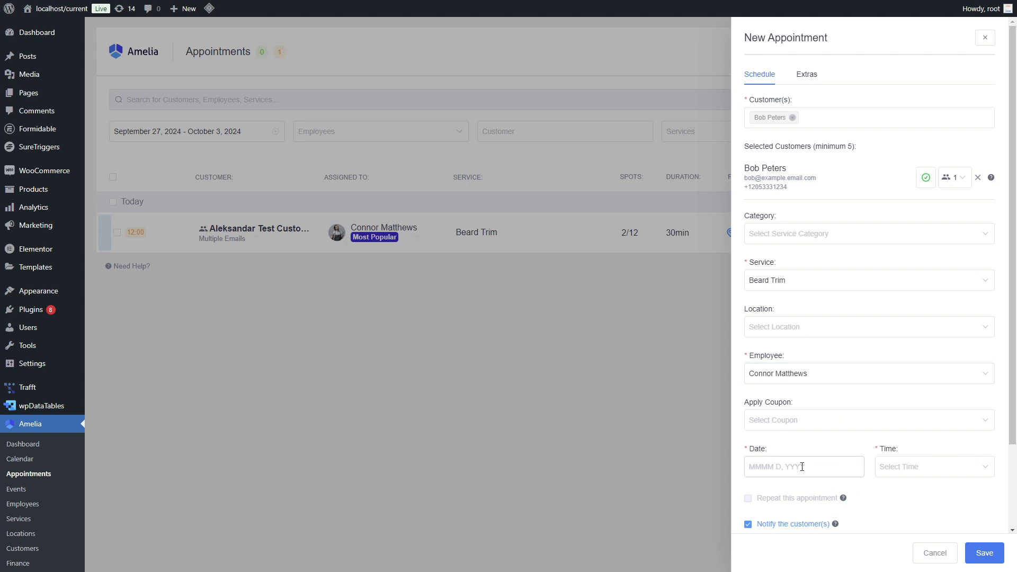
{"action": "left_click", "coordinate": [804, 466]}
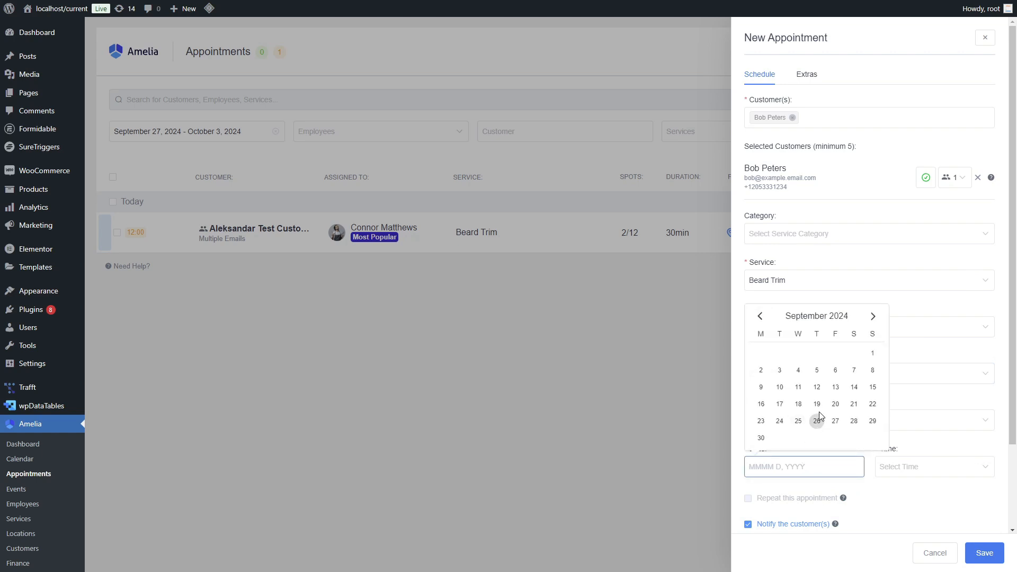
Step: Set September 27, 2024 at 12:00 and save, confirming booking onto the existing group appointment
{"action": "left_click", "coordinate": [932, 466]}
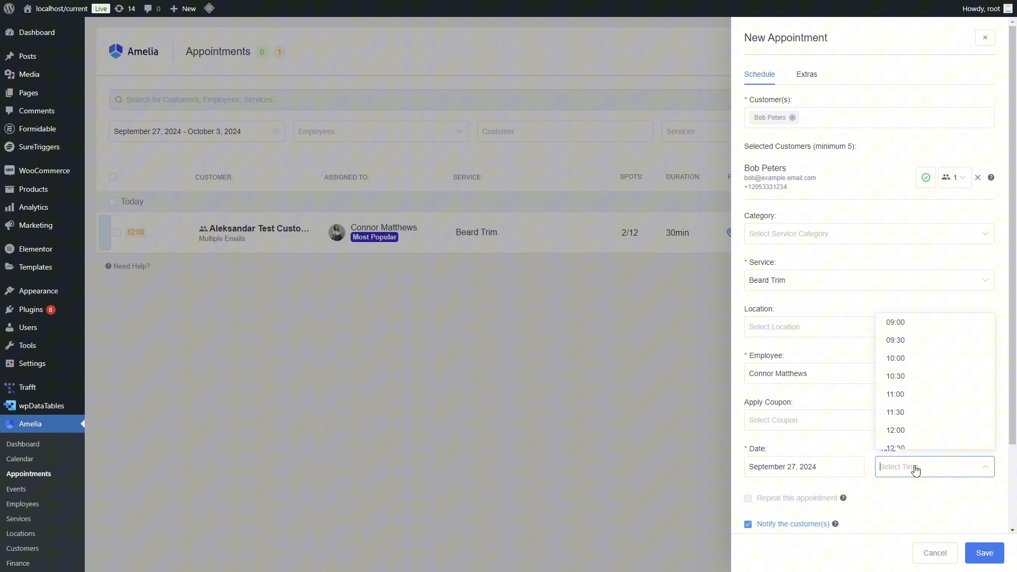
{"action": "left_click", "coordinate": [895, 430]}
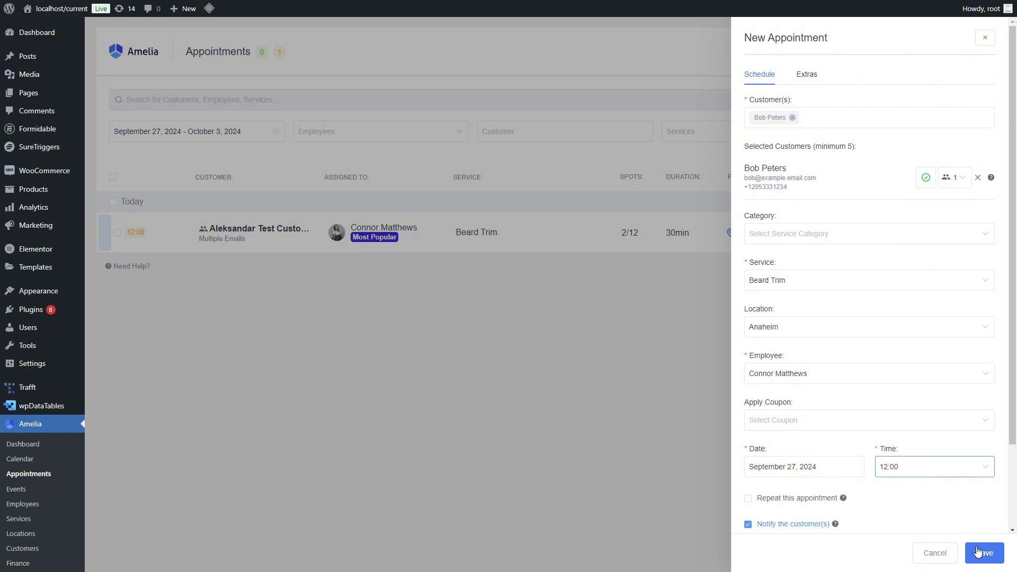
{"action": "left_click", "coordinate": [983, 553]}
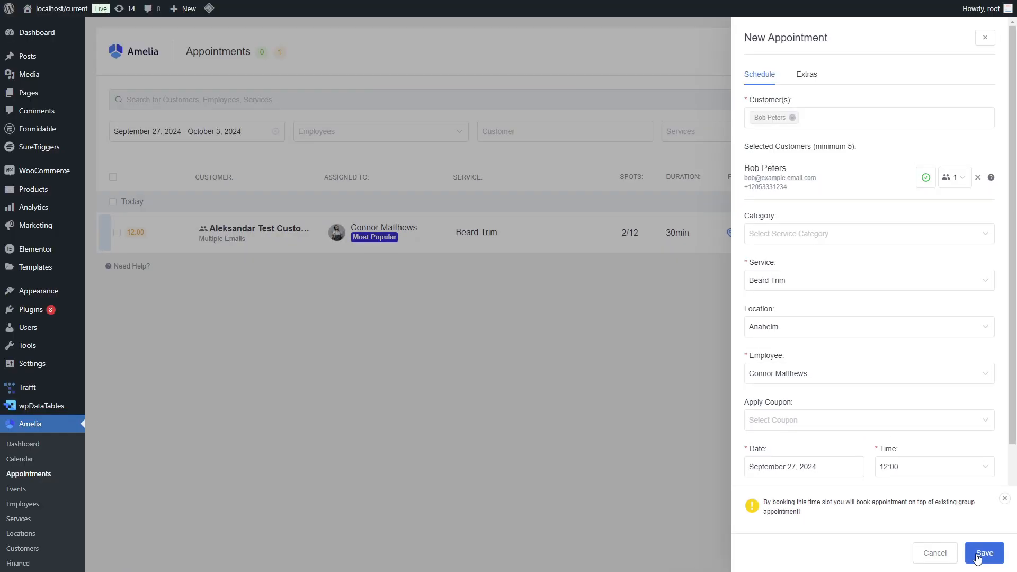
{"action": "left_click", "coordinate": [982, 553]}
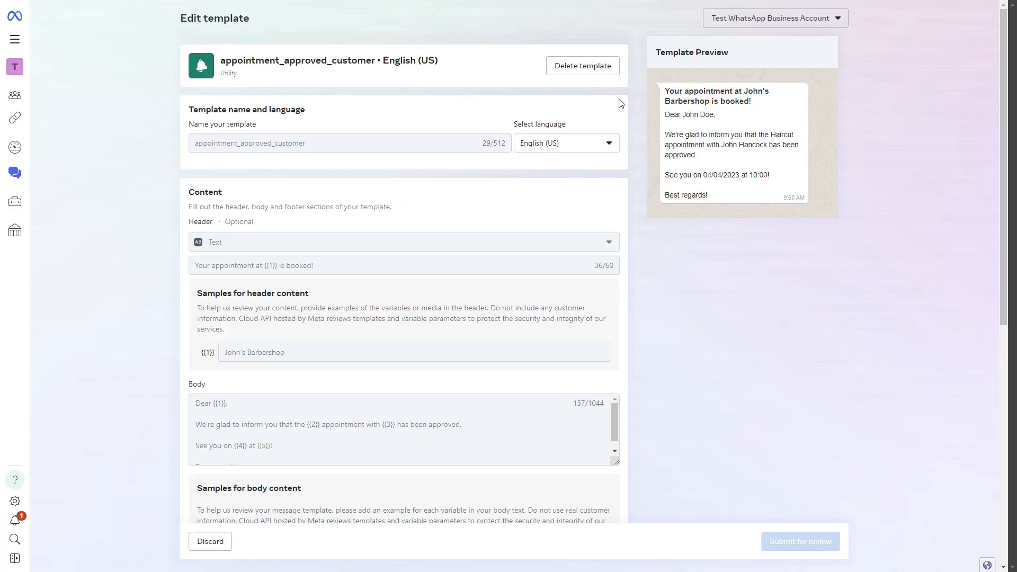
Step: Scroll through the appointment_approved_customer WhatsApp template's content and preview
{"action": "scroll", "scroll_direction": "down", "scroll_amount": 3}
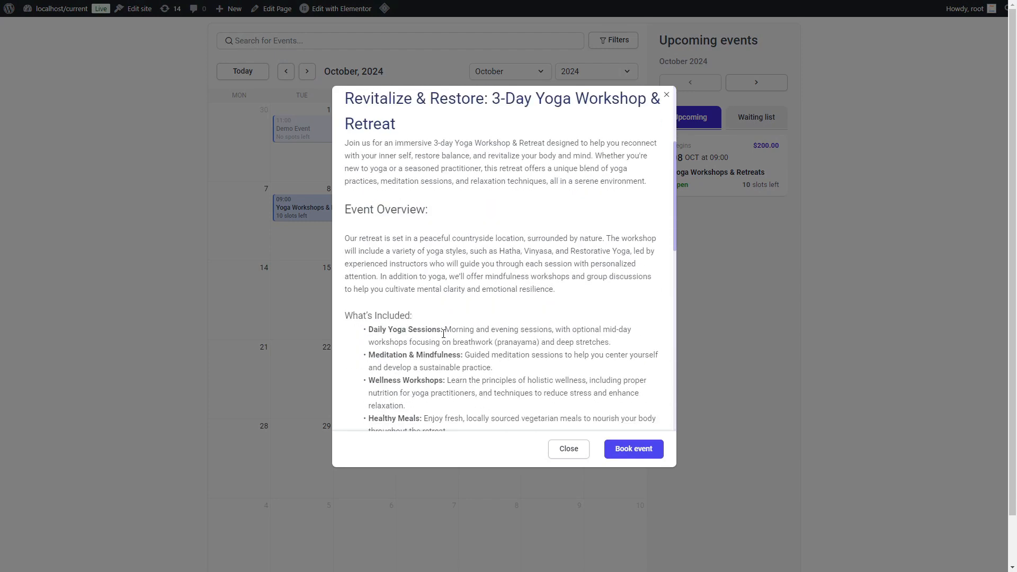
Step: Scroll through the Revitalize & Restore 3-Day Yoga Workshop & Retreat event details
{"action": "scroll", "scroll_direction": "down", "scroll_amount": 3}
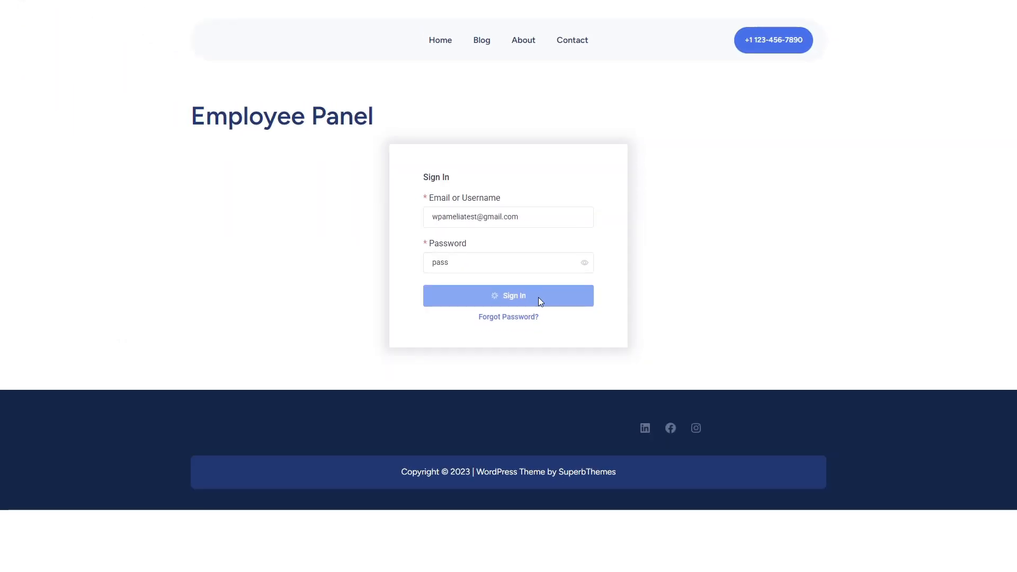
{"action": "left_click", "coordinate": [507, 295]}
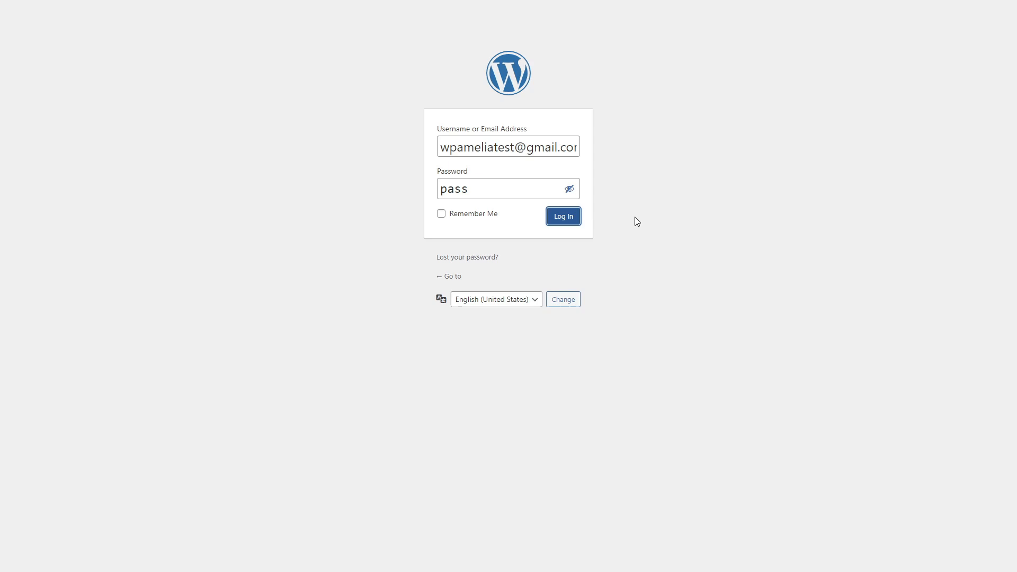
{"action": "left_click", "coordinate": [562, 216]}
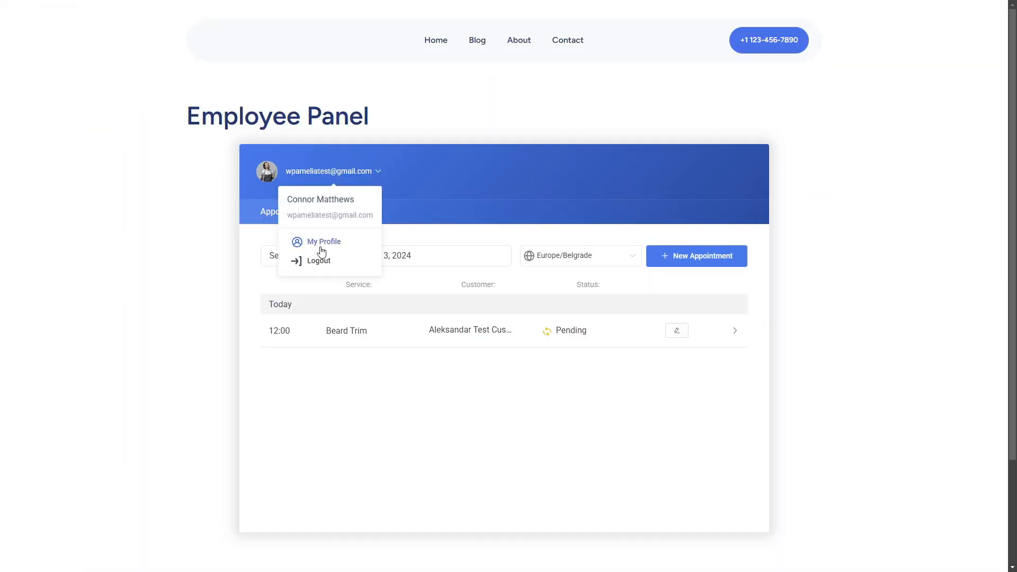
{"action": "left_click", "coordinate": [324, 241]}
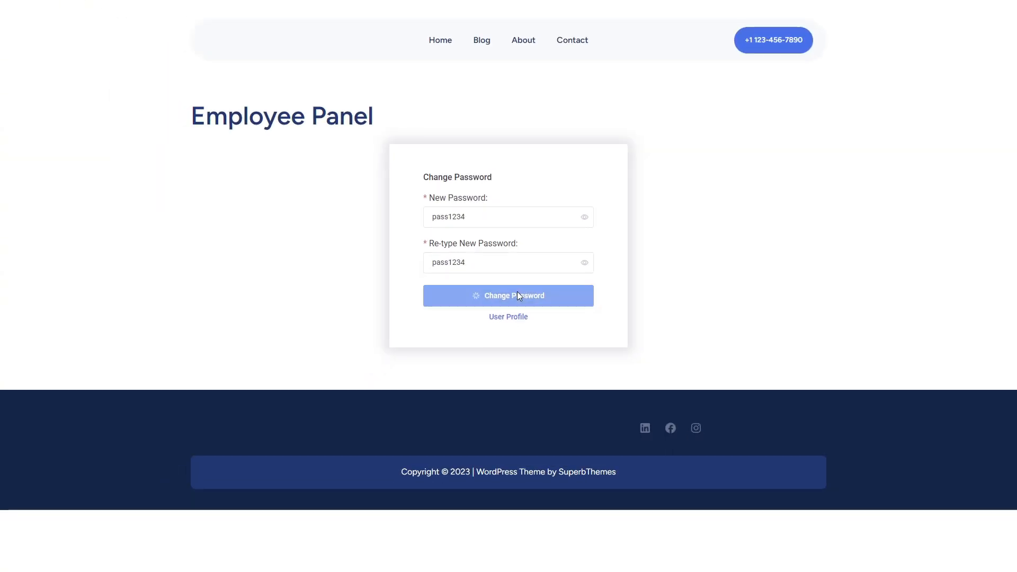
{"action": "left_click", "coordinate": [507, 296]}
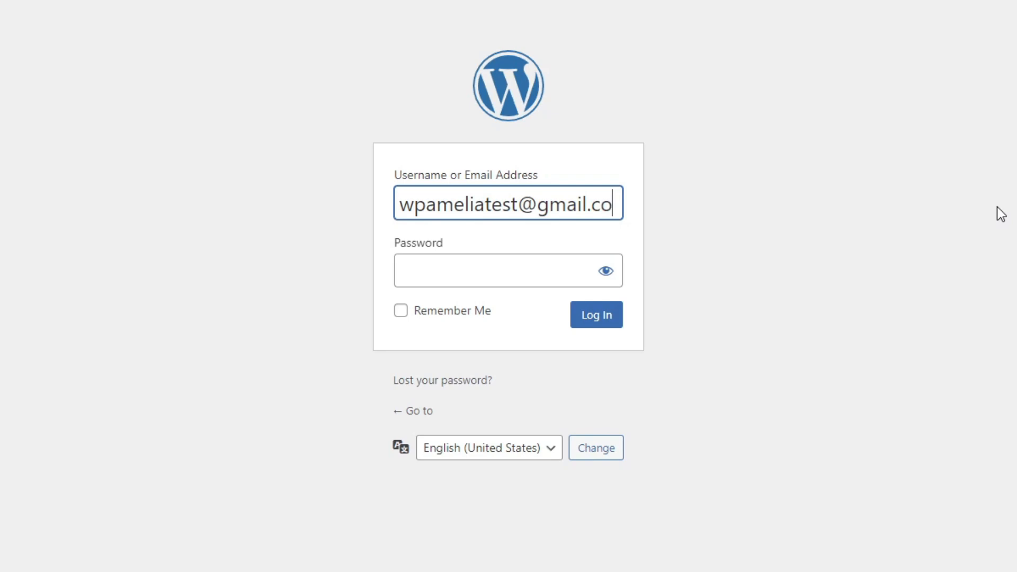
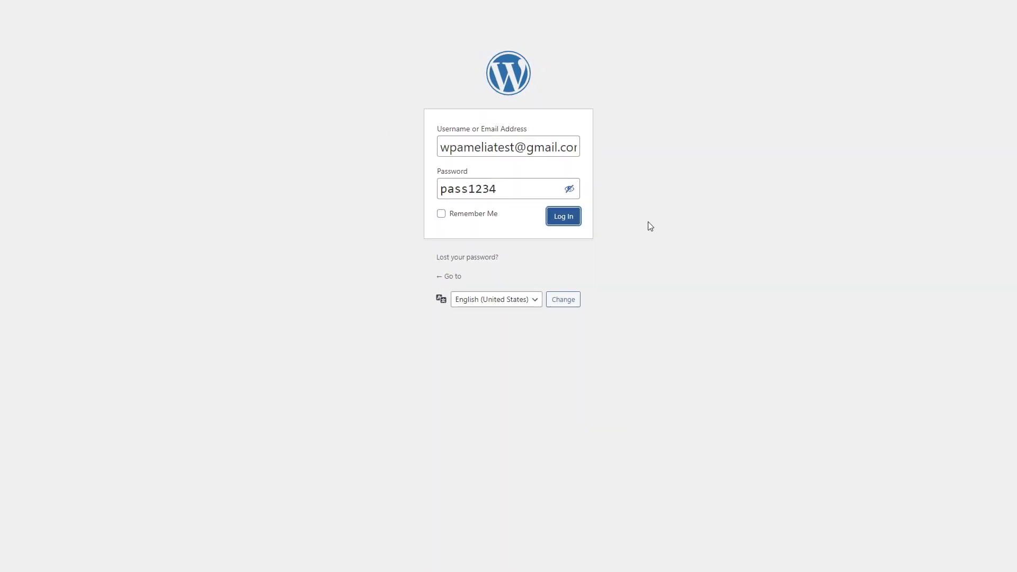
{"action": "left_click", "coordinate": [561, 216]}
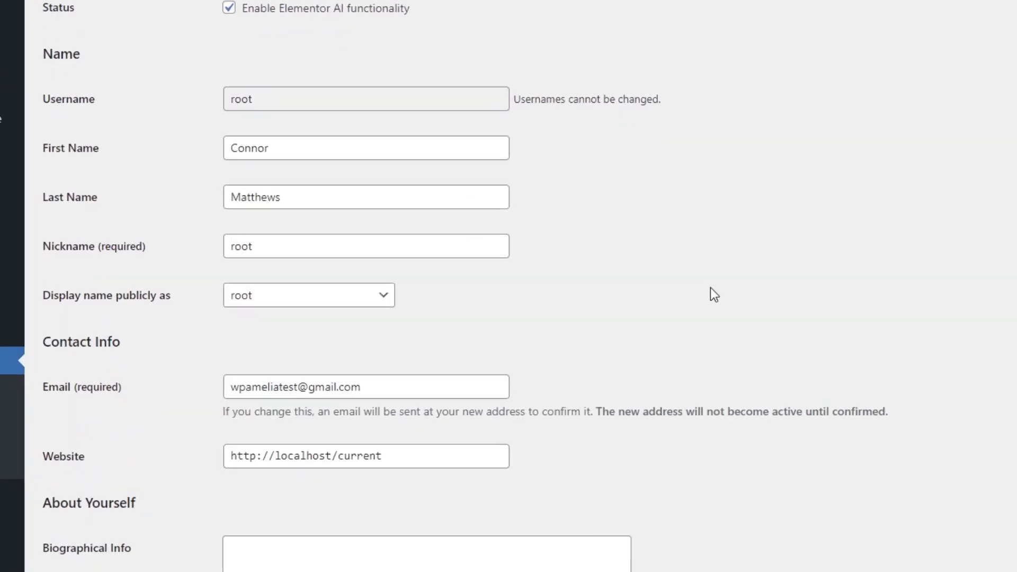